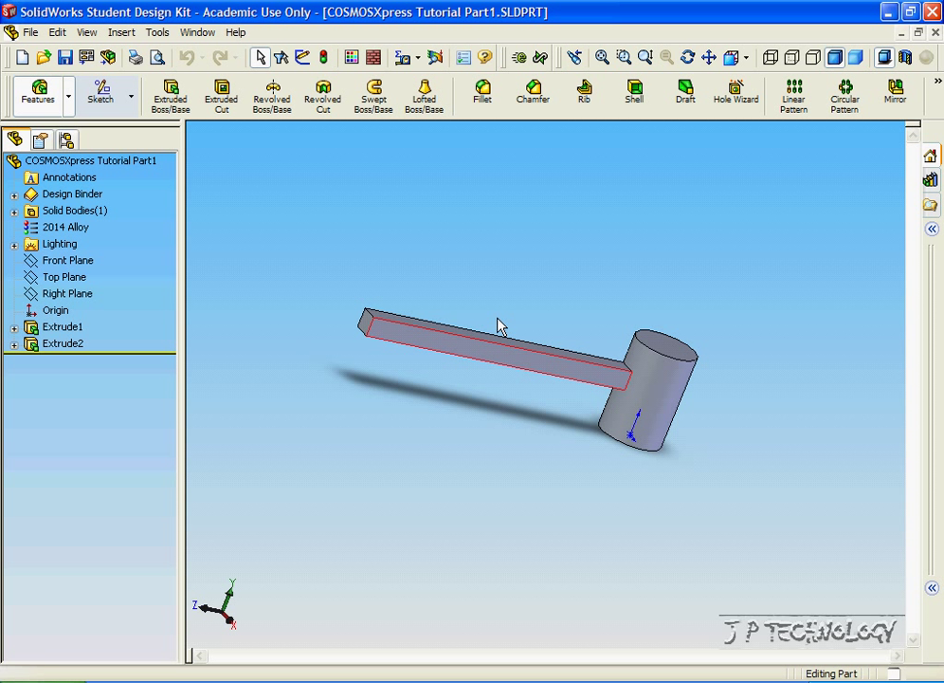
{"action": "mouse_move", "coordinate": [435, 57]}
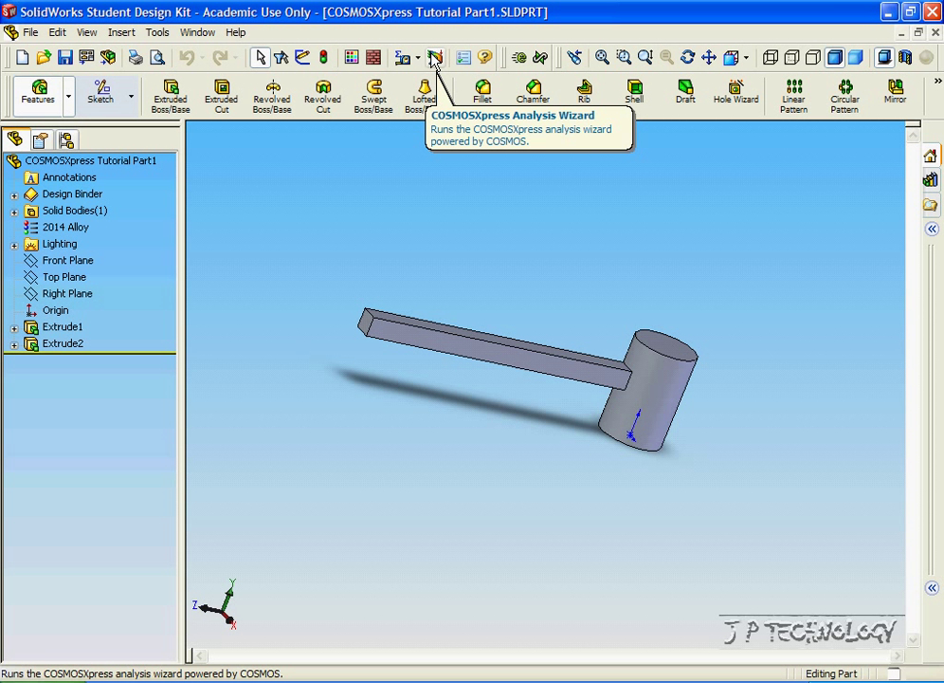
Step: Launch the COSMOSXpress analysis wizard at its Results stage for the tutorial part
{"action": "left_click", "coordinate": [435, 57]}
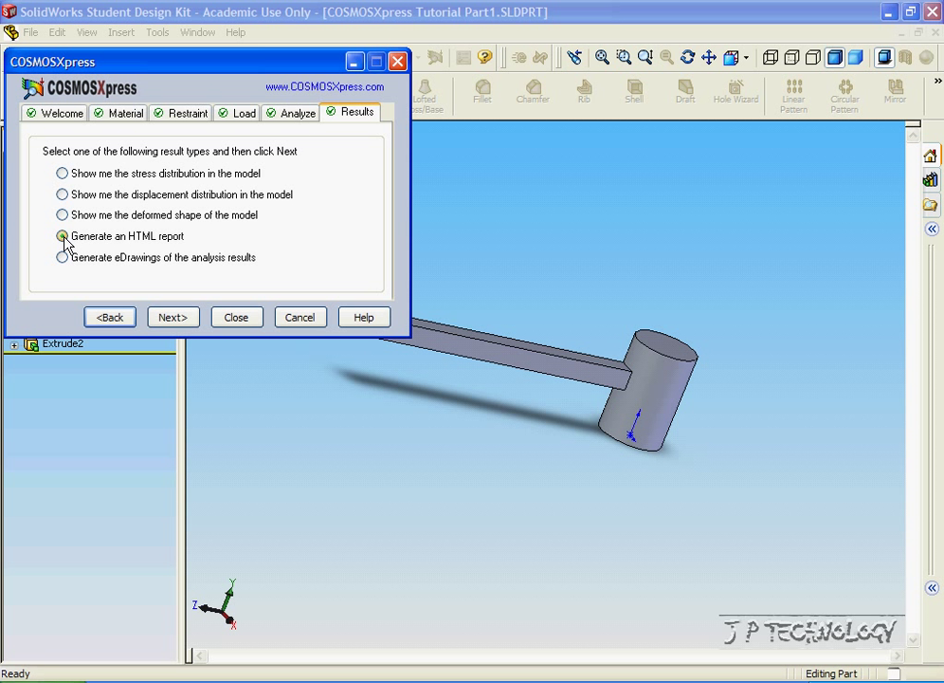
Step: Choose an HTML report keeping Cover page, Introduction and Conclusion checked, reaching the cover page form
{"action": "left_click", "coordinate": [61, 235]}
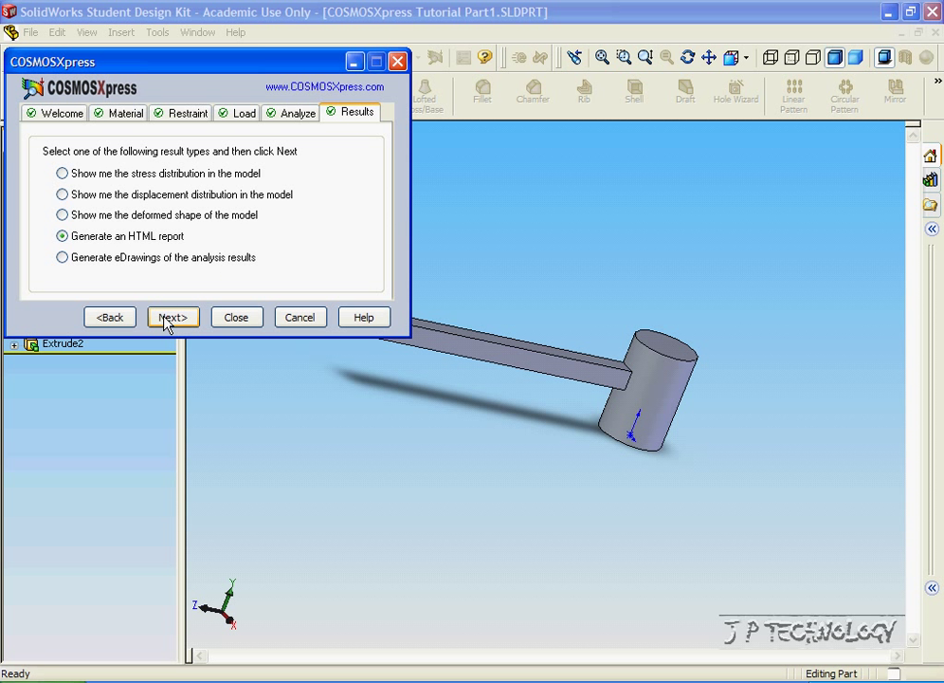
{"action": "left_click", "coordinate": [173, 317]}
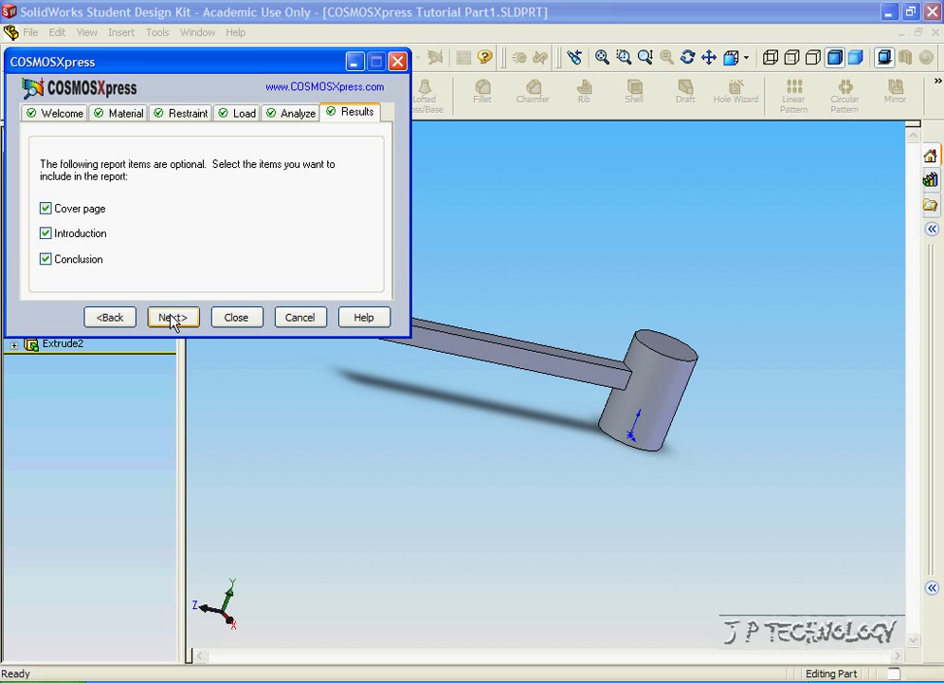
{"action": "left_click", "coordinate": [172, 317]}
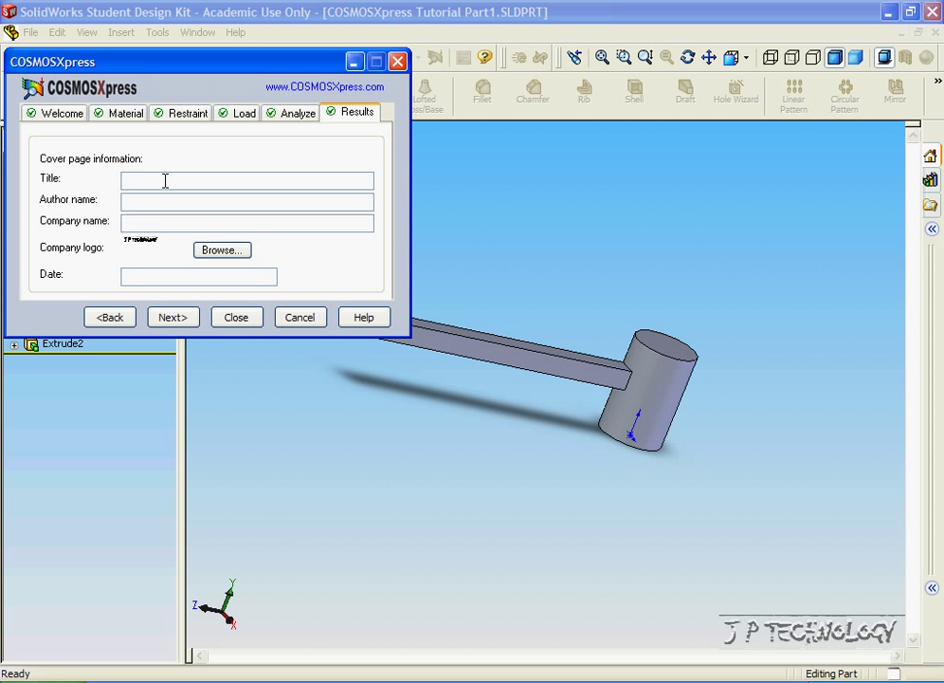
Step: Enter title Tutorial Part, author JP, company J P Technology and date Dec 1 2006
{"action": "left_click", "coordinate": [126, 180]}
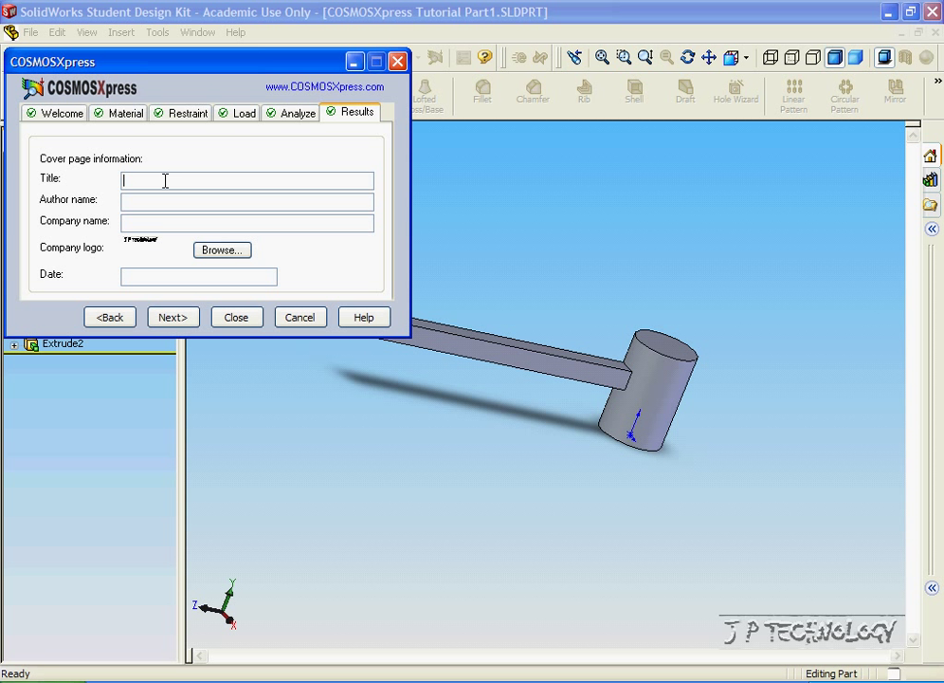
{"action": "type", "text": "Tutorial Part"}
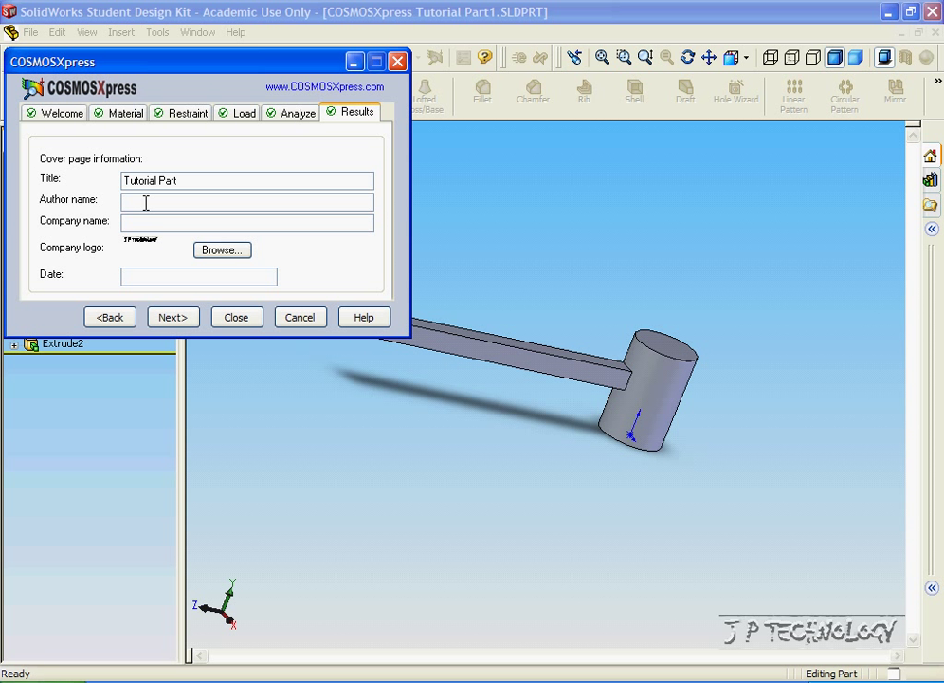
{"action": "type", "text": "JP"}
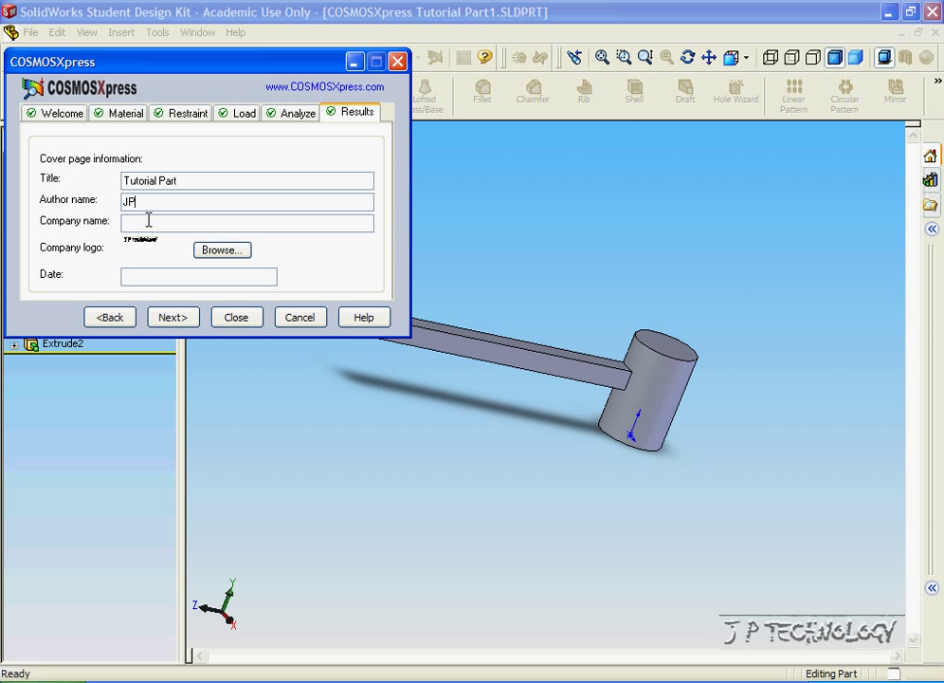
{"action": "type", "text": "J P Technology"}
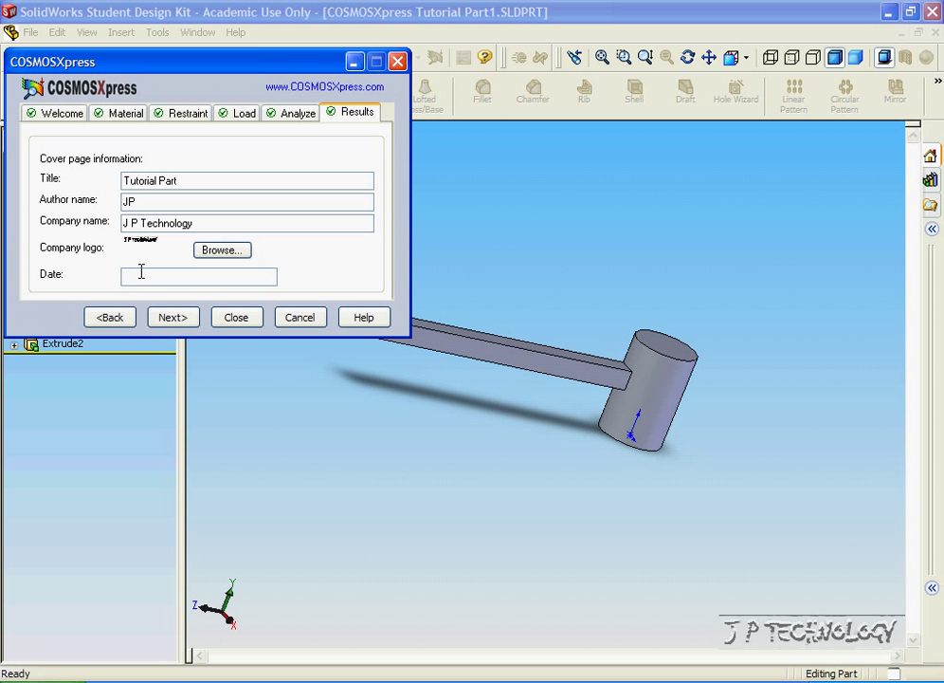
{"action": "type", "text": "Dec 1"}
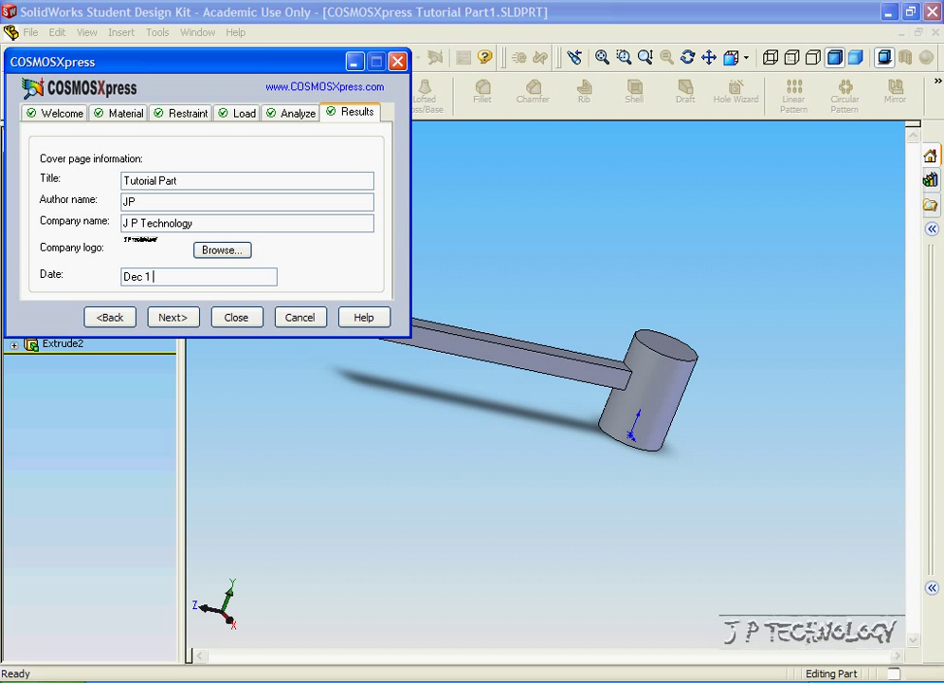
{"action": "type", "text": "2006"}
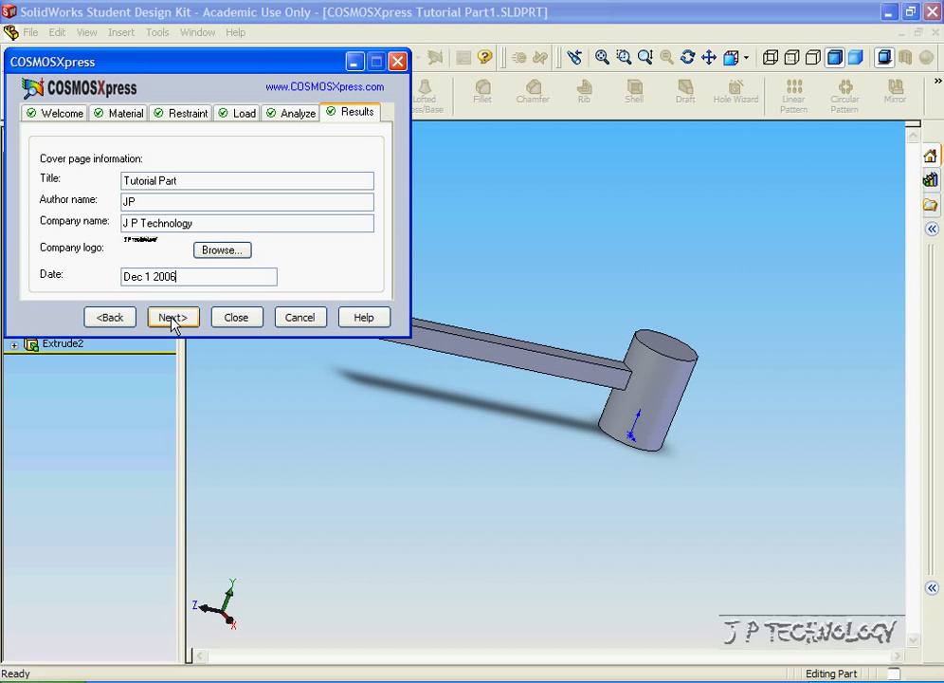
Step: Advance to the introduction and write 'This is the introduction.'
{"action": "left_click", "coordinate": [172, 317]}
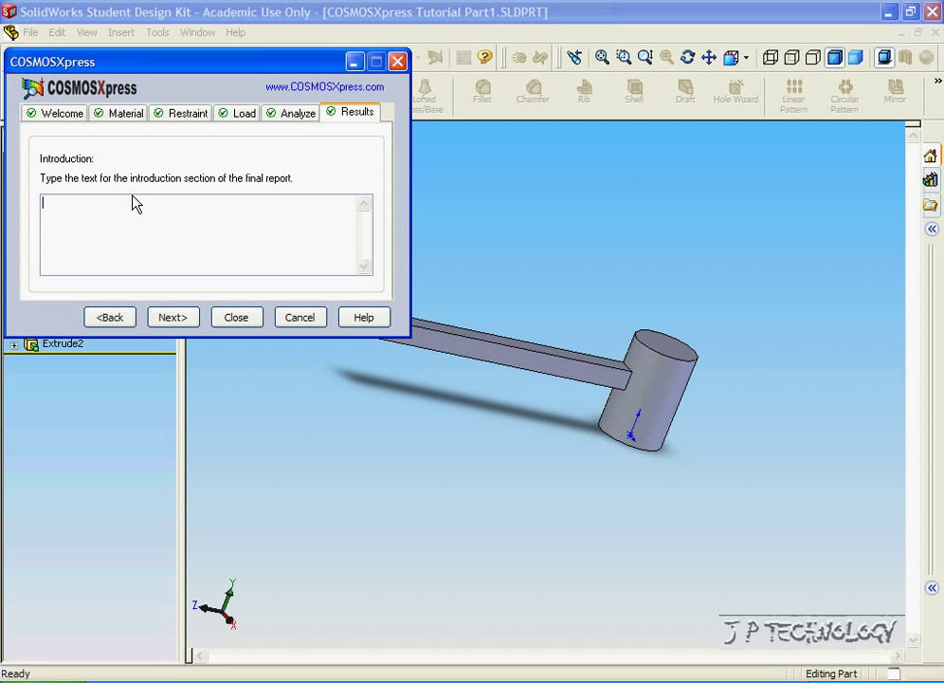
{"action": "mouse_move", "coordinate": [159, 160]}
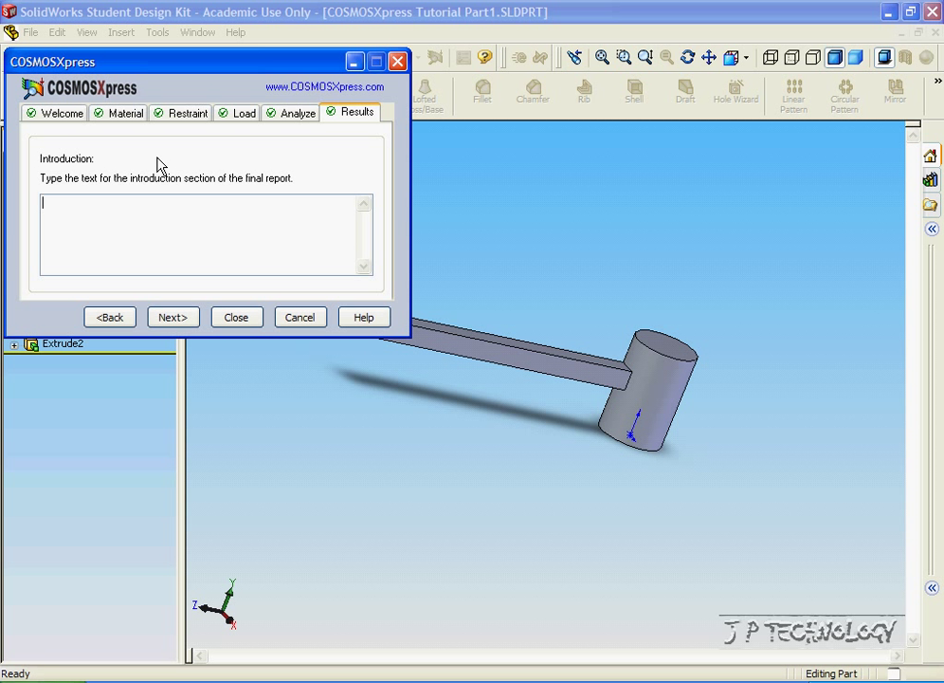
{"action": "type", "text": "This"}
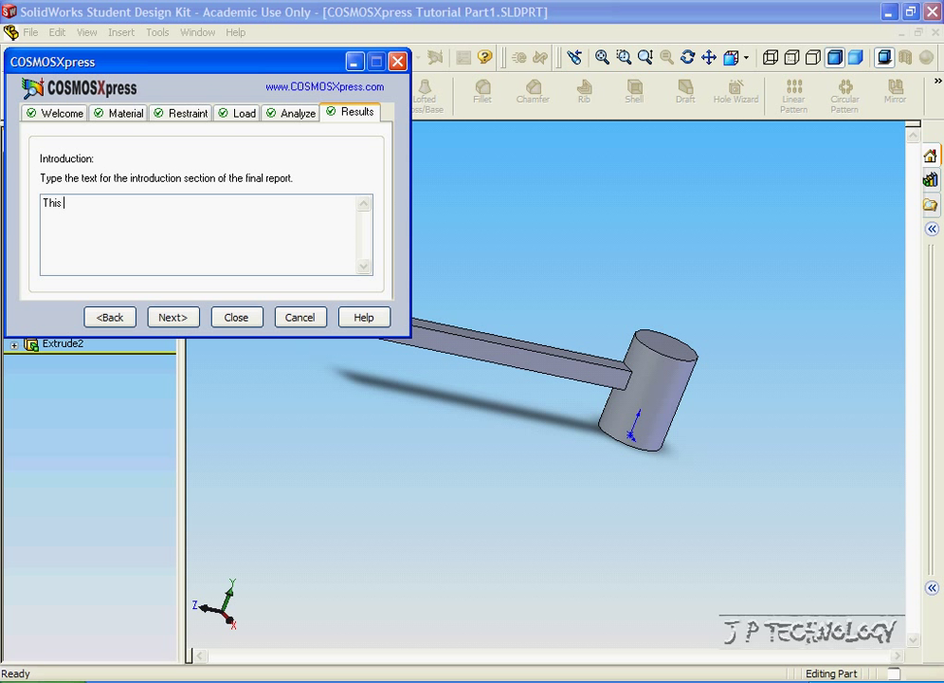
{"action": "type", "text": "is the in"}
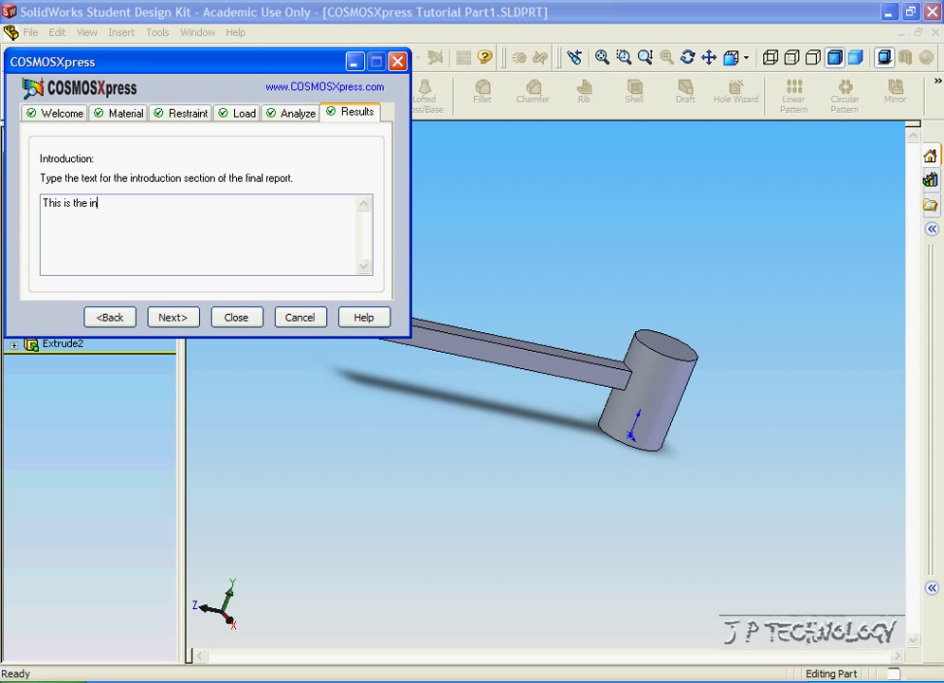
{"action": "type", "text": "troduc"}
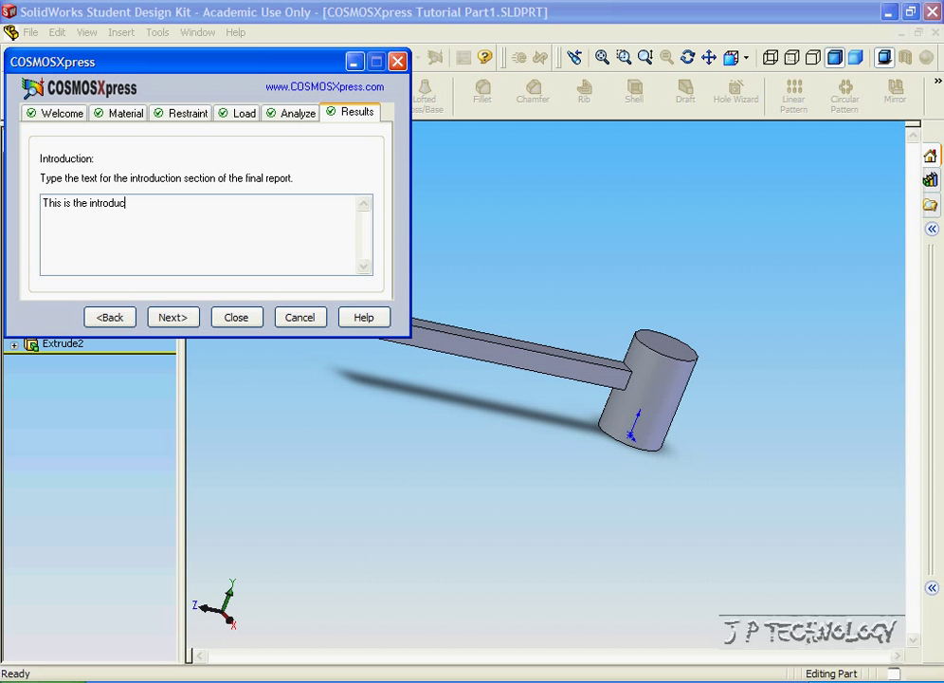
{"action": "type", "text": "tion."}
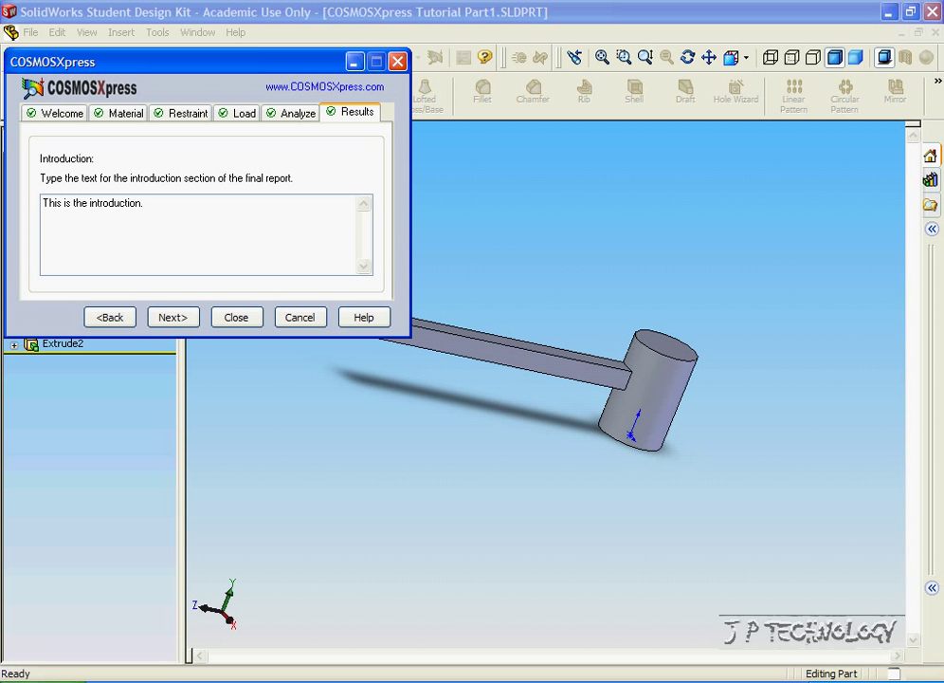
Step: Advance to the conclusion and write 'This is the conclusion'
{"action": "left_click", "coordinate": [173, 317]}
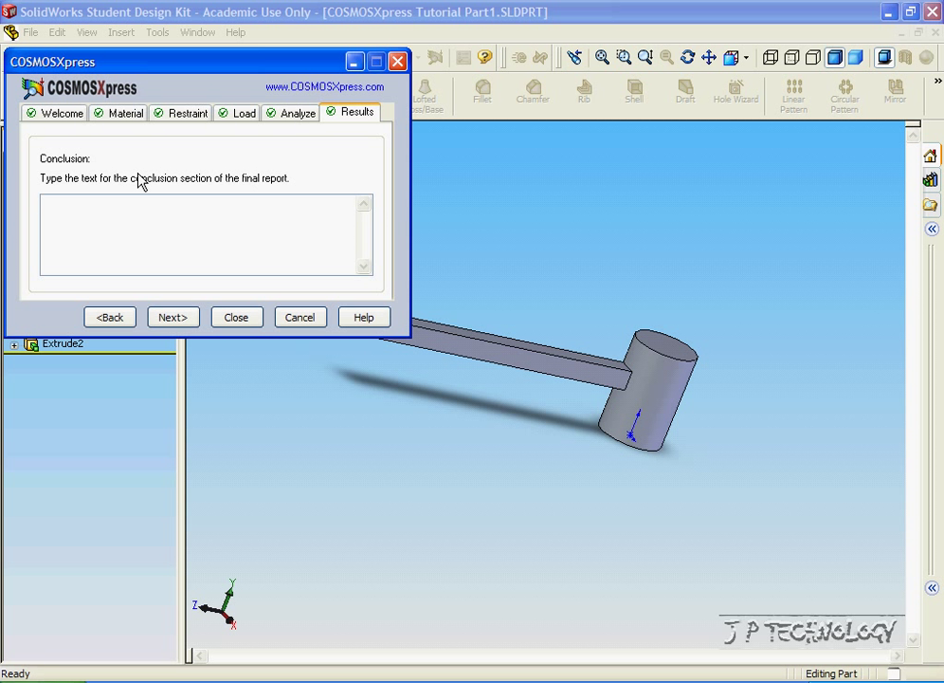
{"action": "mouse_move", "coordinate": [322, 181]}
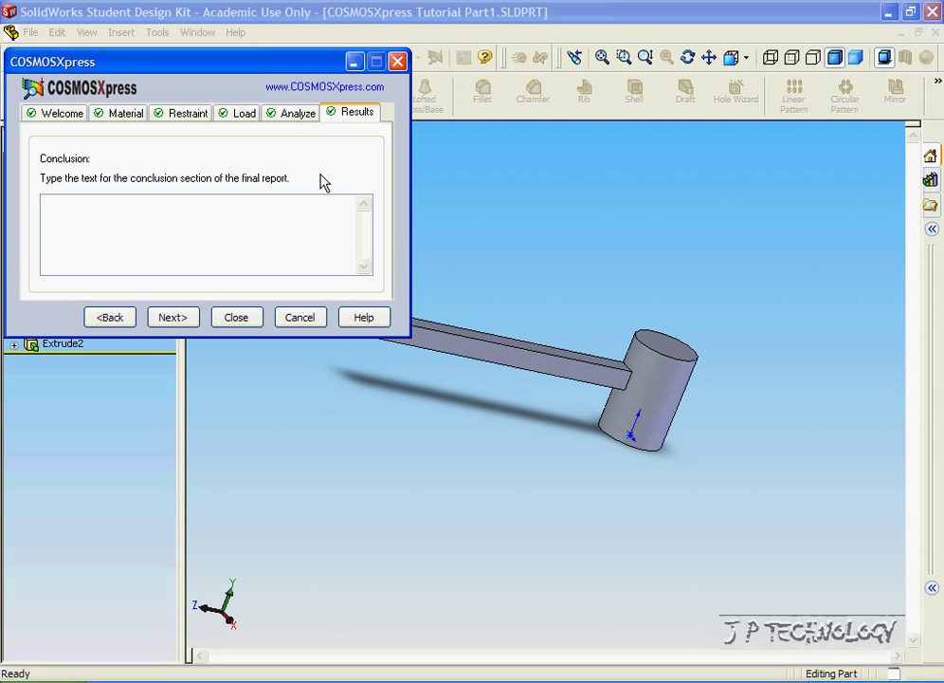
{"action": "type", "text": "This"}
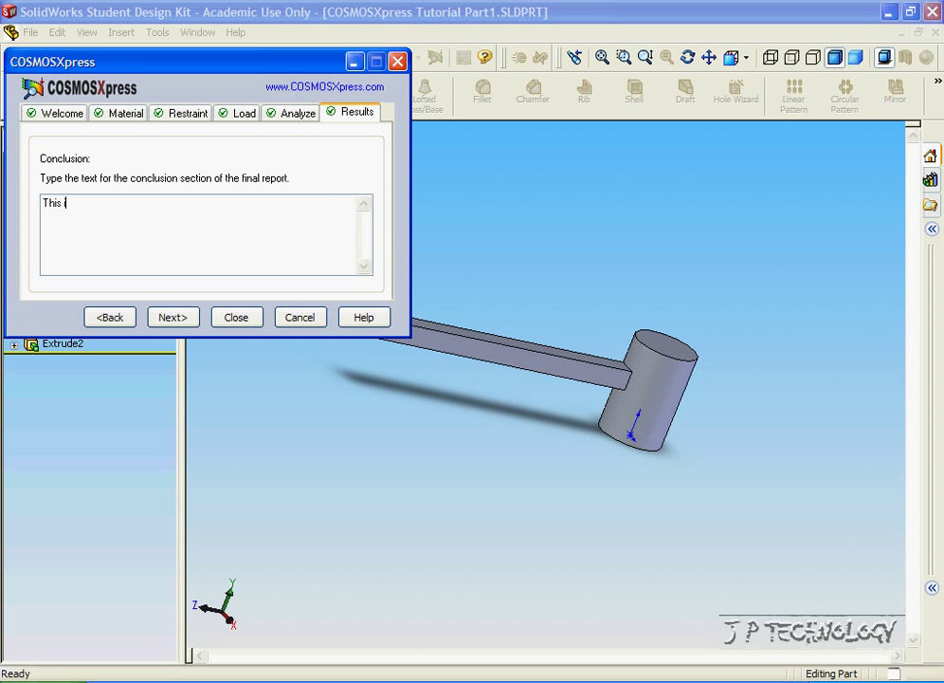
{"action": "type", "text": "is the con"}
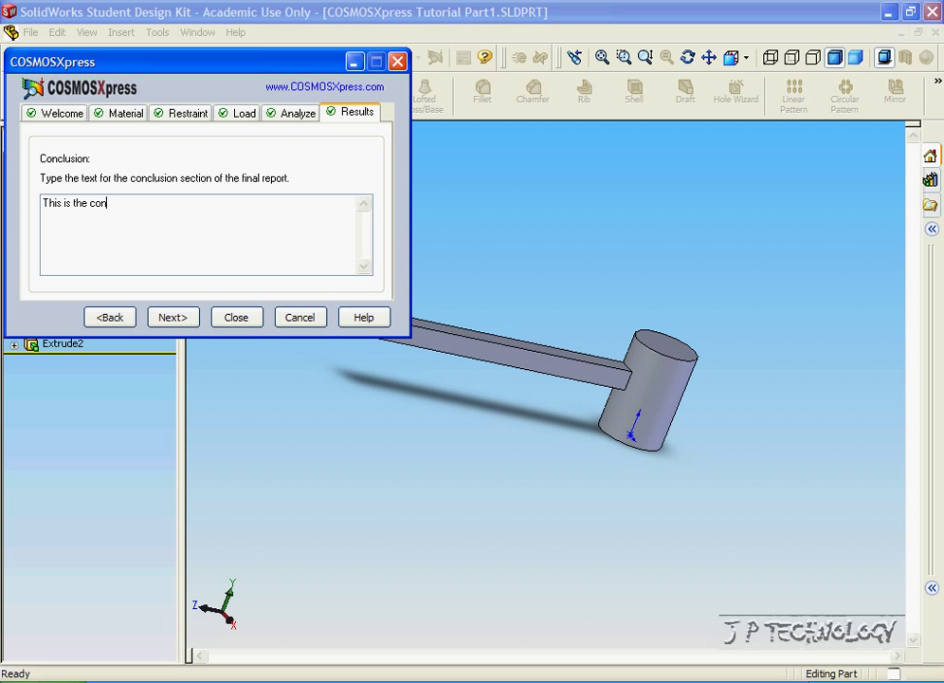
{"action": "type", "text": "clusion"}
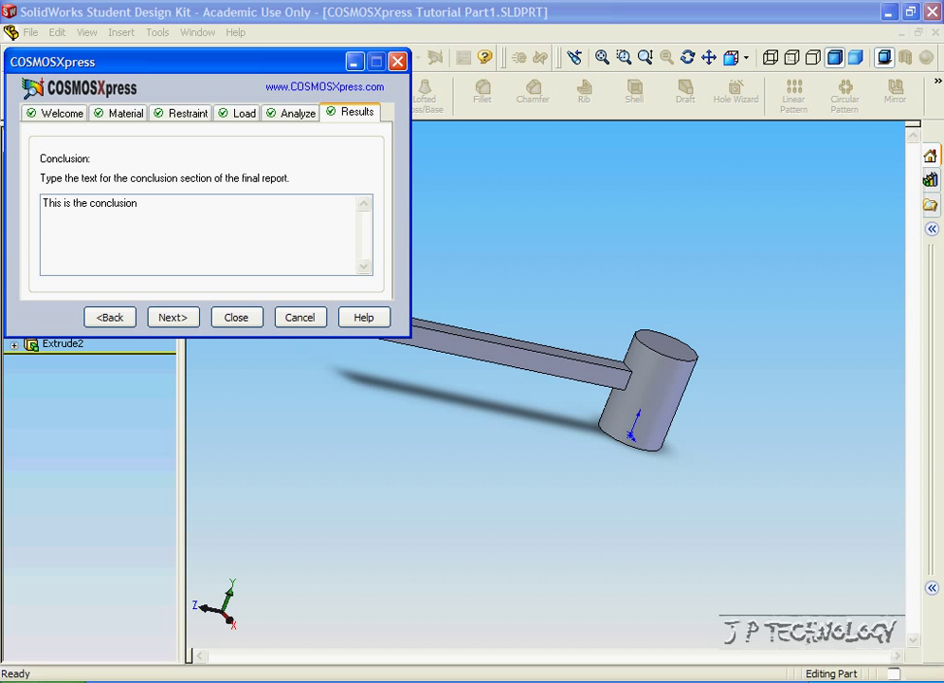
Step: Generate the HTML report under the default name COSMOSXpress Tutorial Part1.htm
{"action": "left_click", "coordinate": [173, 317]}
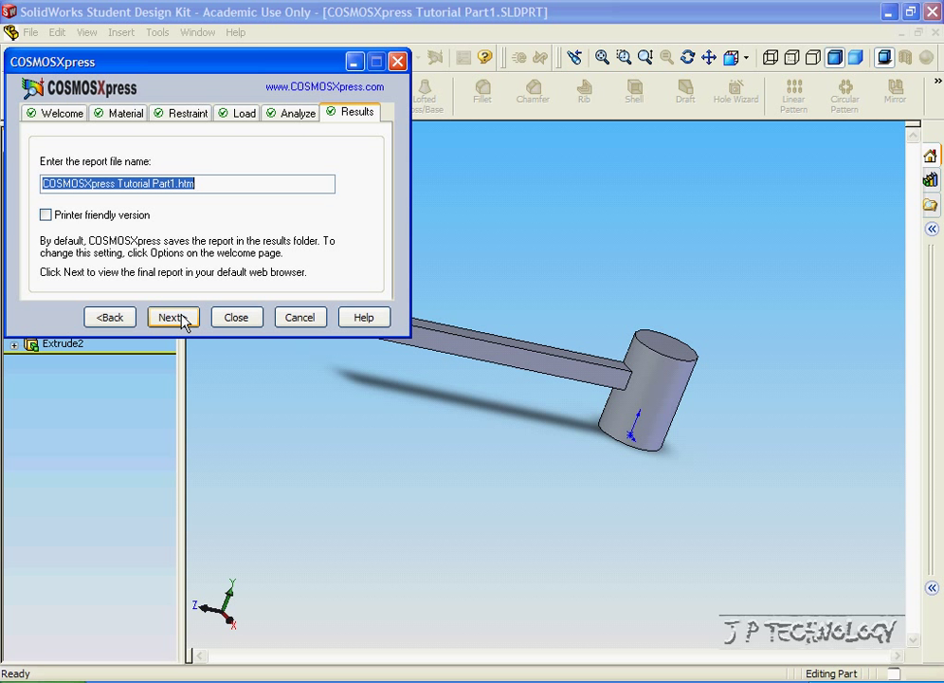
{"action": "left_click", "coordinate": [174, 316]}
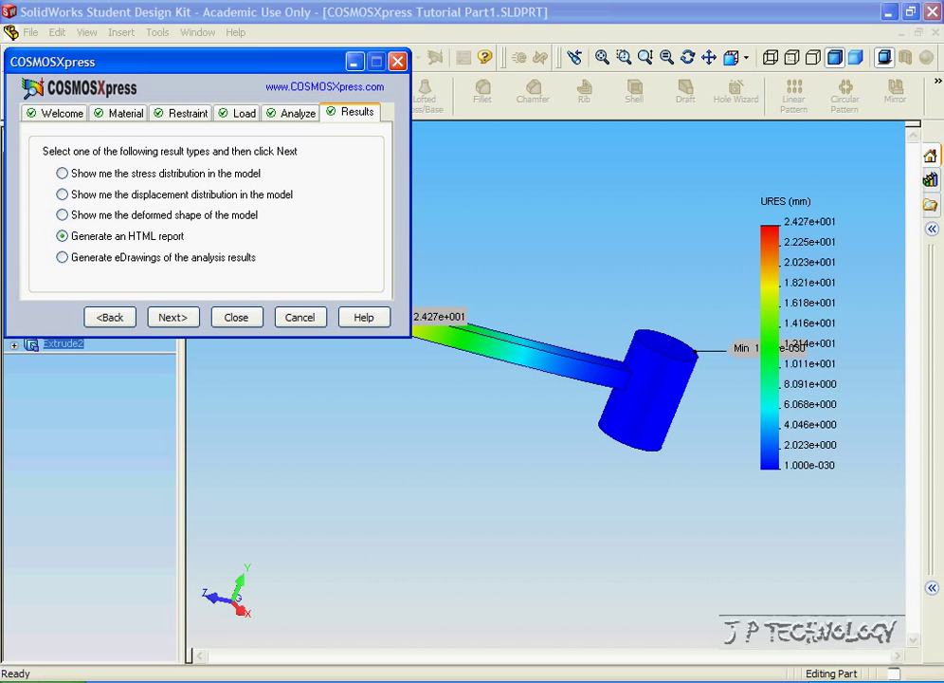
Step: View the generated report in Internet Explorer, scrolling down through its sections
{"action": "left_click", "coordinate": [172, 317]}
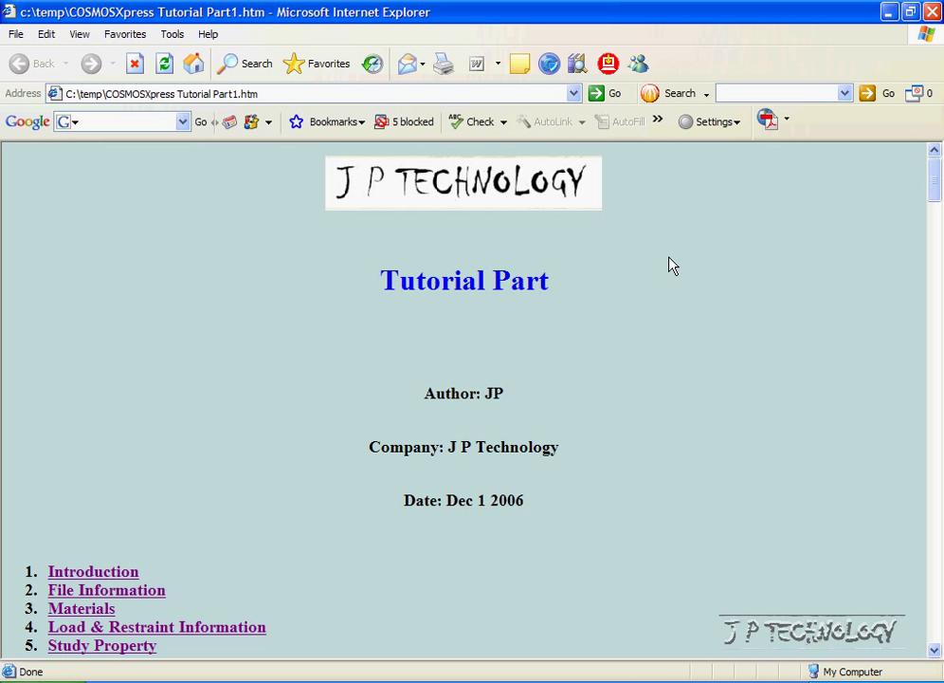
{"action": "mouse_move", "coordinate": [584, 206]}
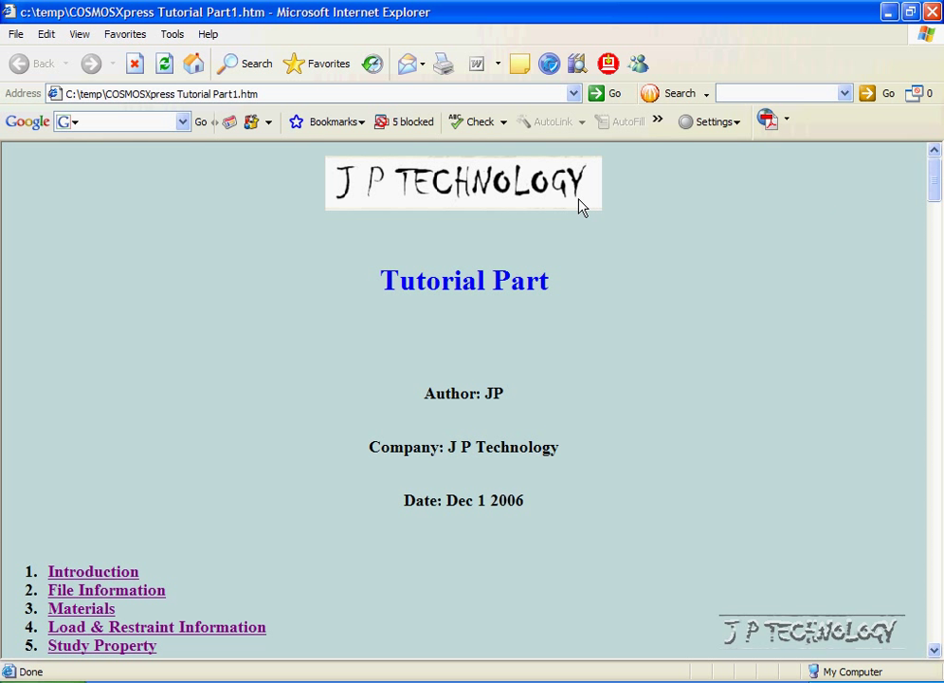
{"action": "mouse_move", "coordinate": [428, 392]}
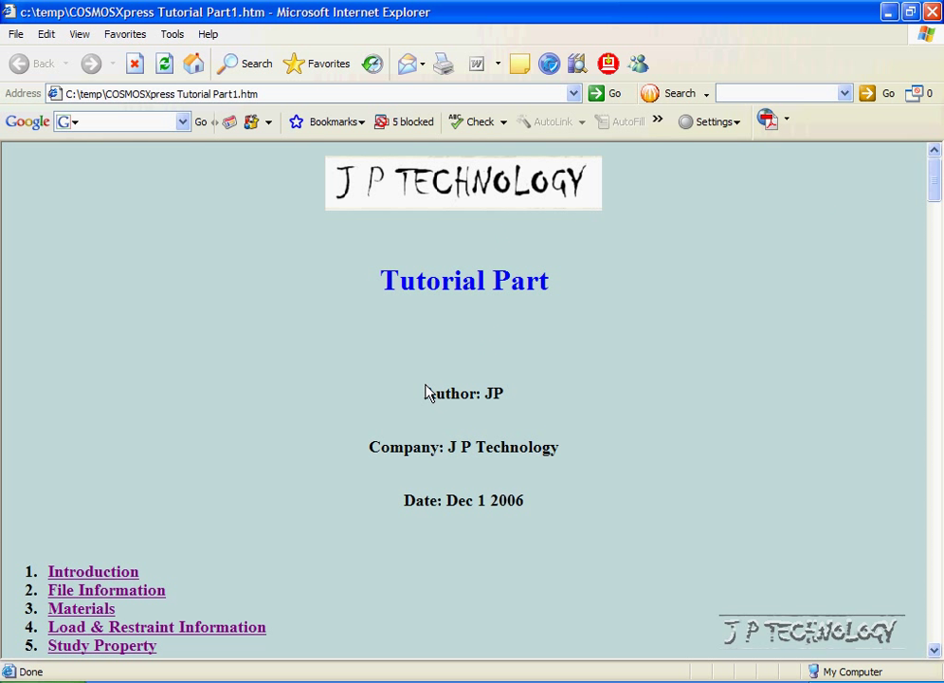
{"action": "scroll", "scroll_direction": "down", "scroll_amount": 3}
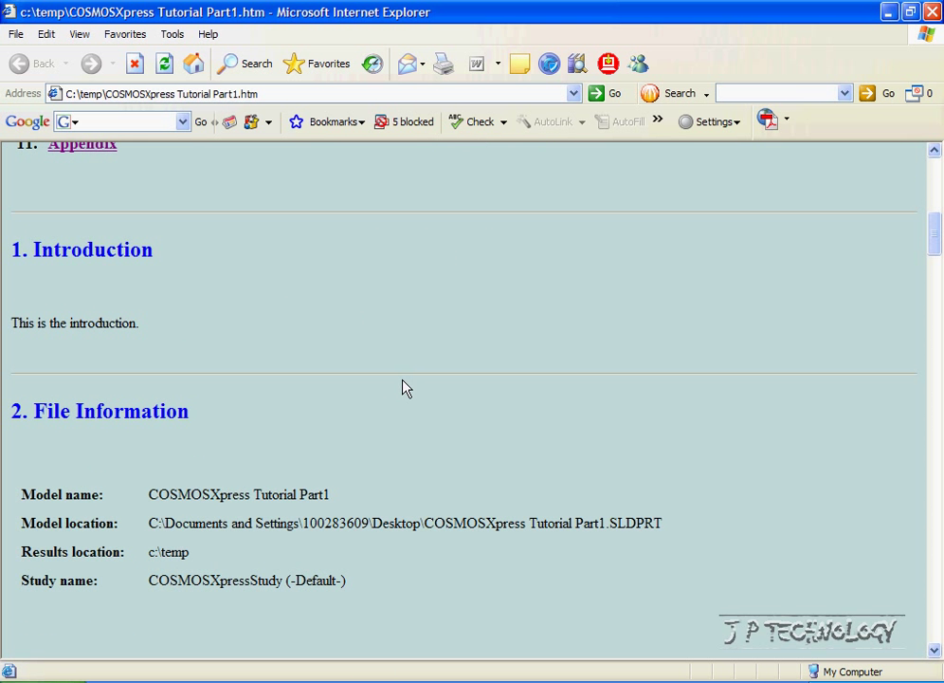
{"action": "scroll", "scroll_direction": "down", "scroll_amount": 3}
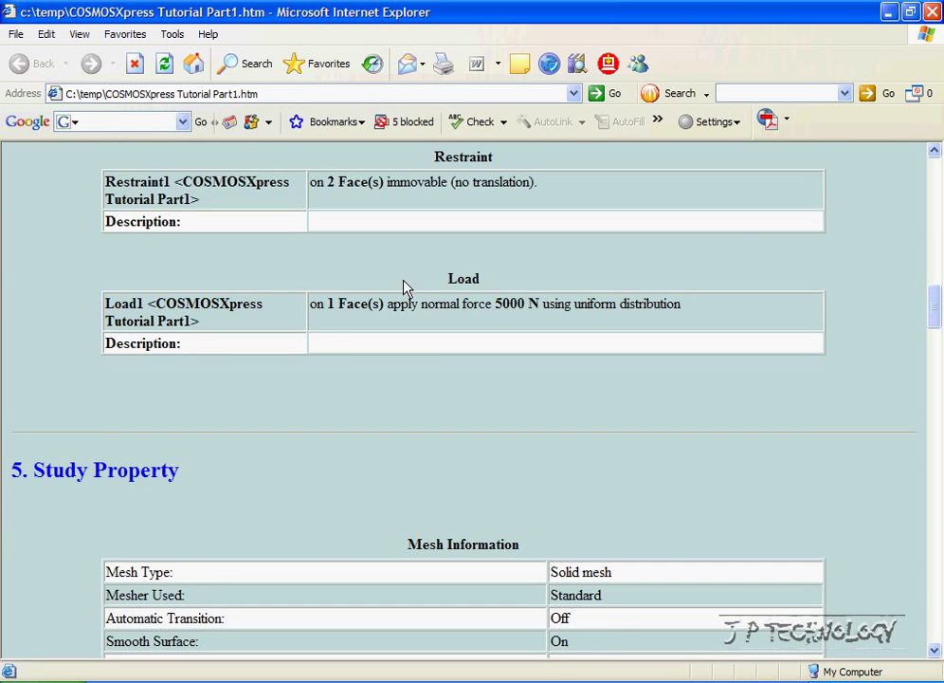
{"action": "scroll", "scroll_direction": "down", "scroll_amount": 3}
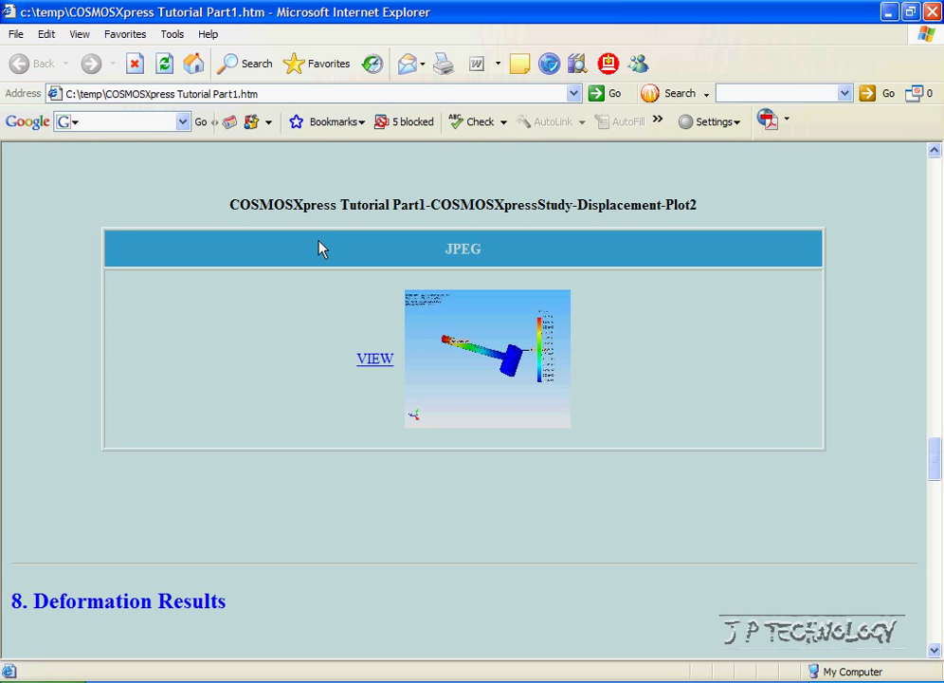
{"action": "scroll", "scroll_direction": "down", "scroll_amount": 3}
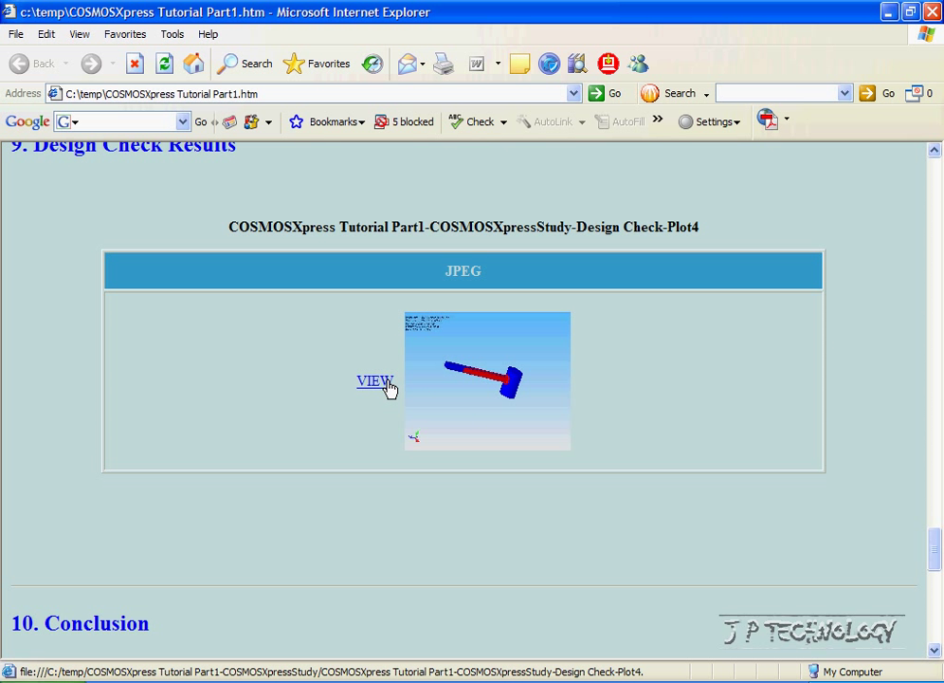
Step: View the full-size design check plot, reach the conclusion and return toward the top
{"action": "left_click", "coordinate": [375, 379]}
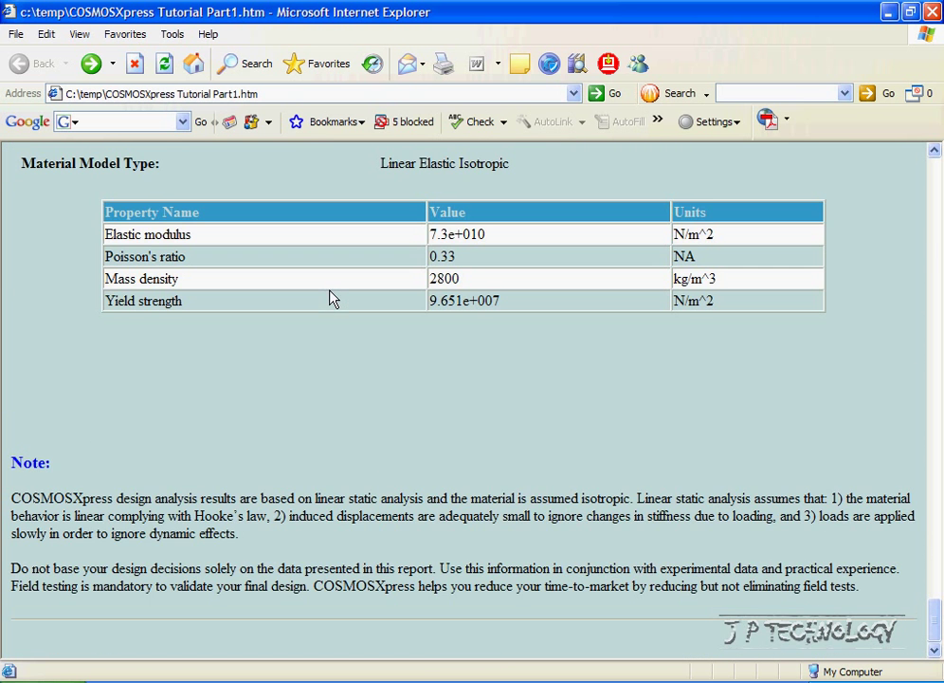
{"action": "scroll", "scroll_direction": "down", "scroll_amount": 3}
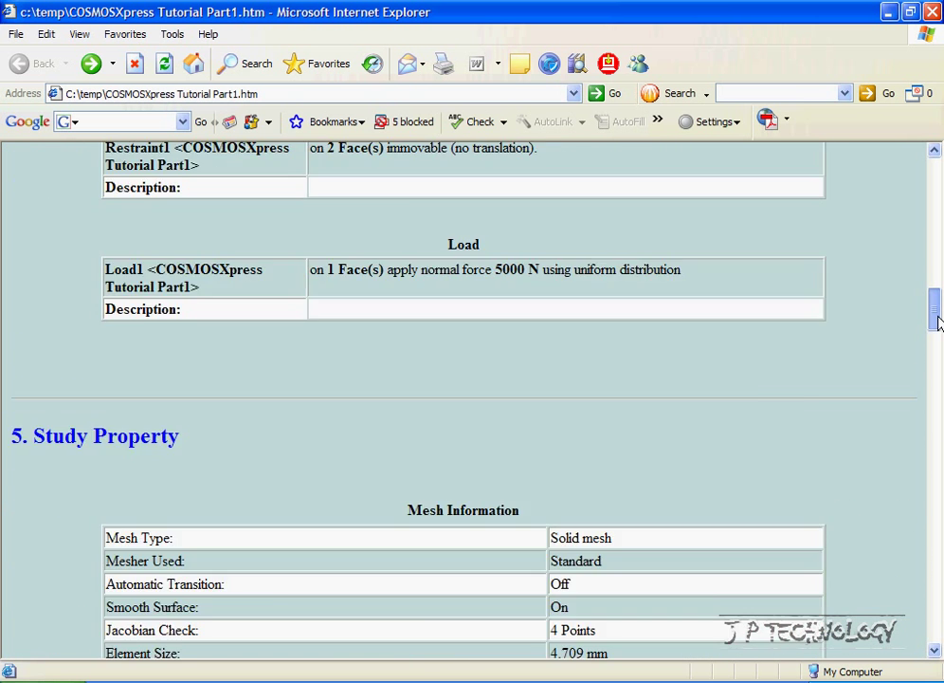
{"action": "scroll", "scroll_direction": "up", "scroll_amount": 3}
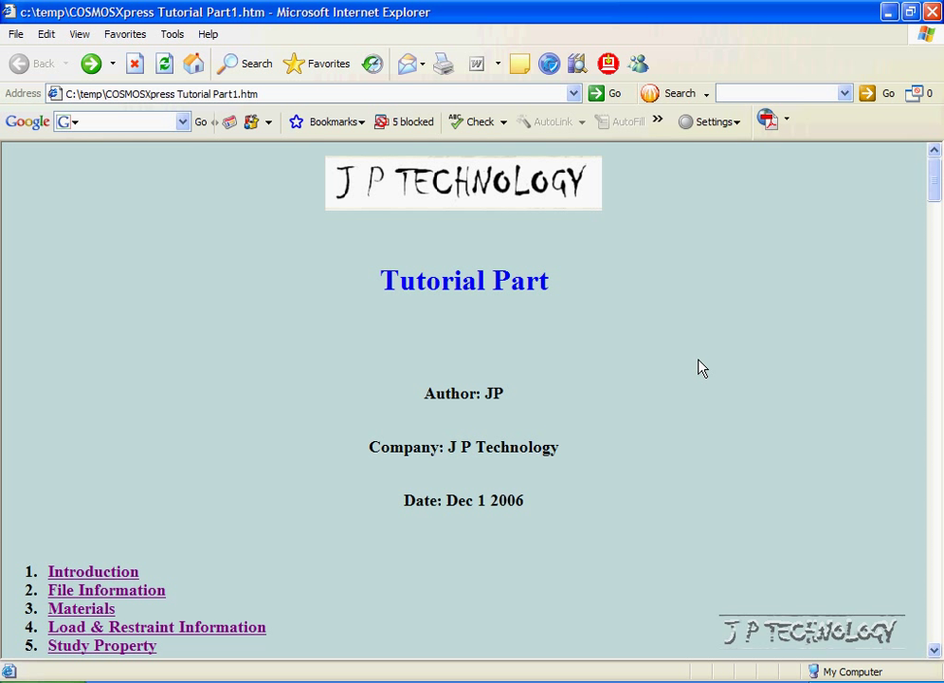